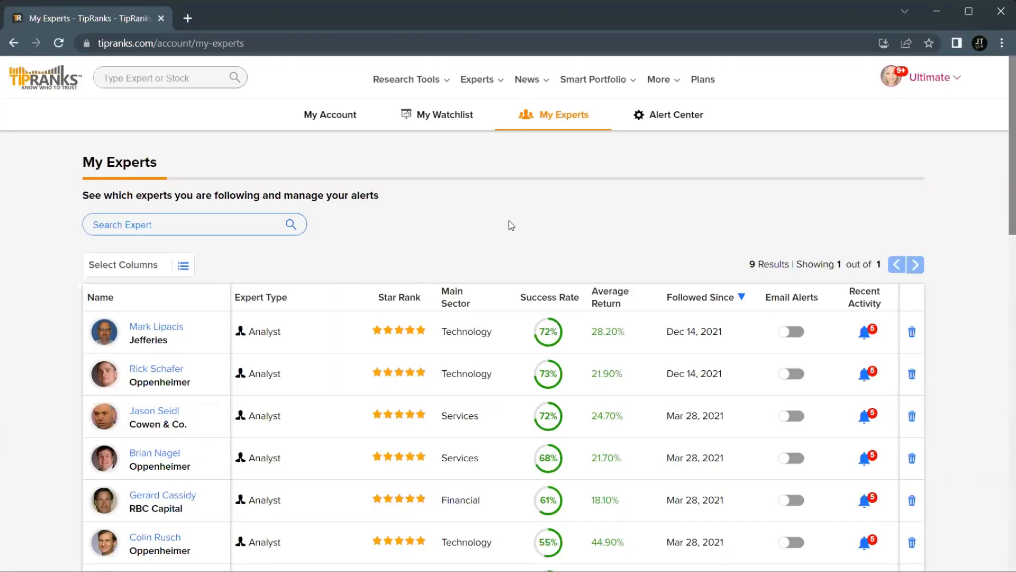
Navigate from the Experts menu to the Top Wall Street Analysts ranking.
left_click(478, 79)
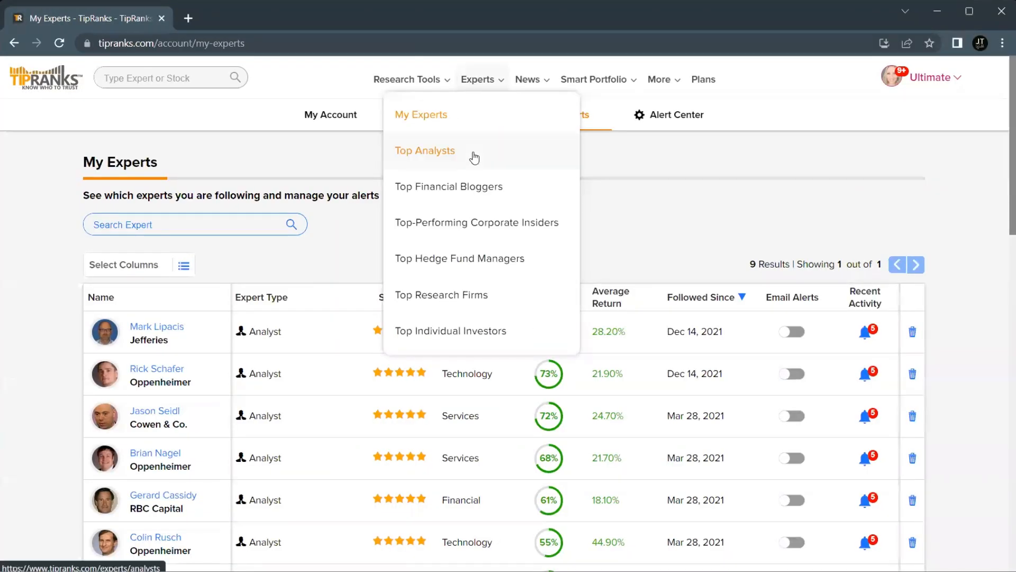
left_click(424, 150)
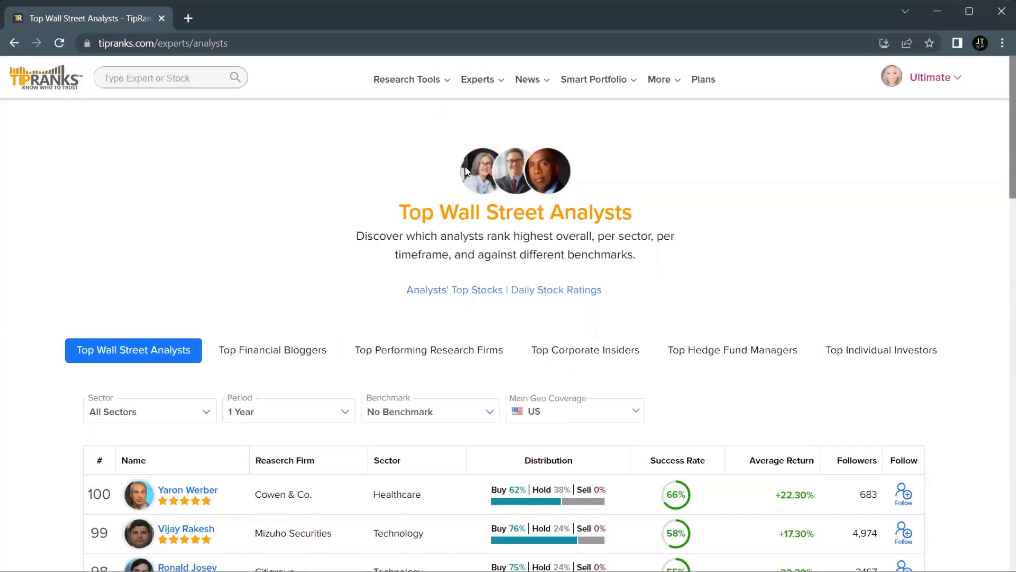
Expand Quinn Bolton's ACLS rating row and show its 3y chart history.
scroll("down", 3)
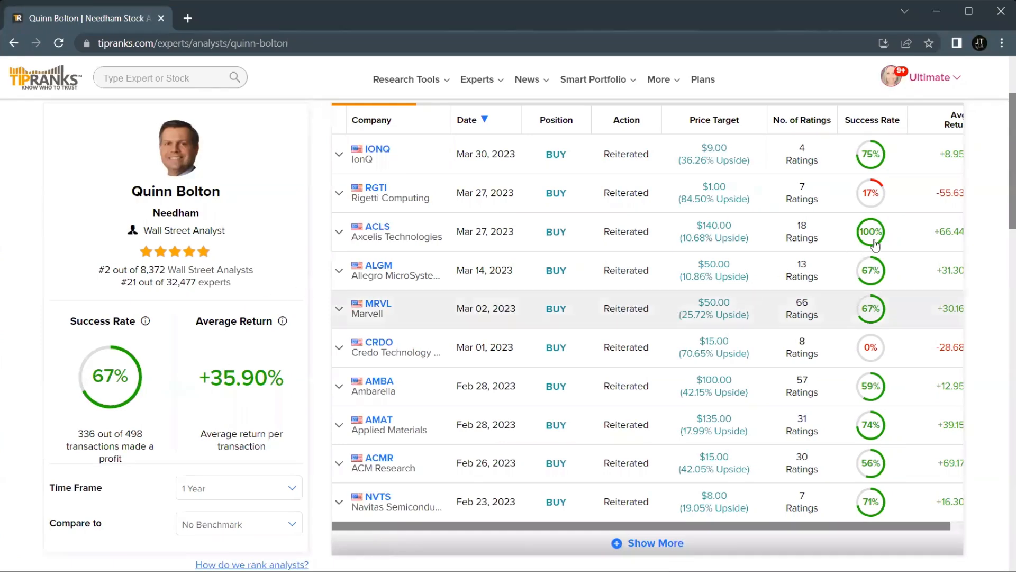
mouse_move(763, 223)
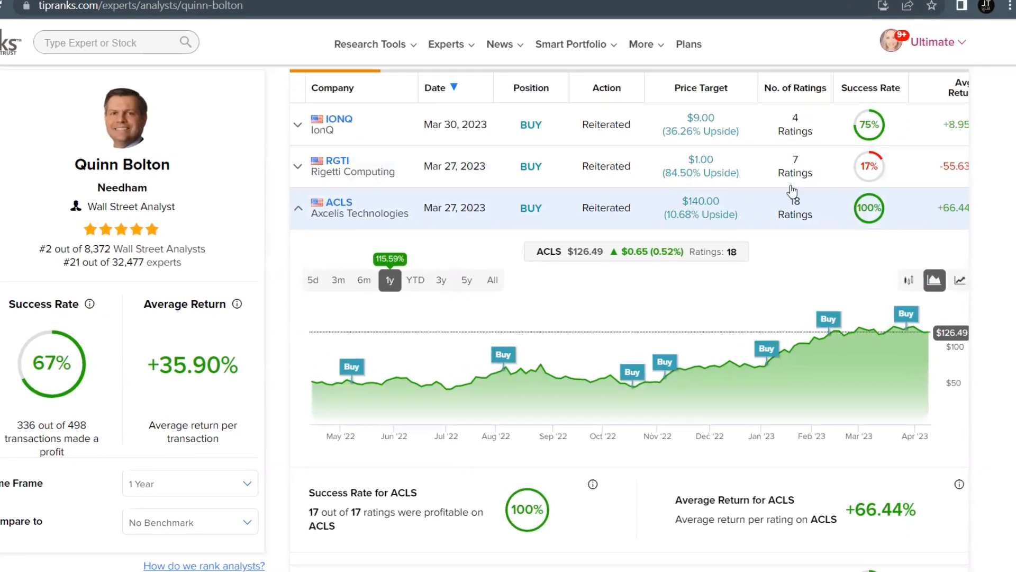
left_click(404, 258)
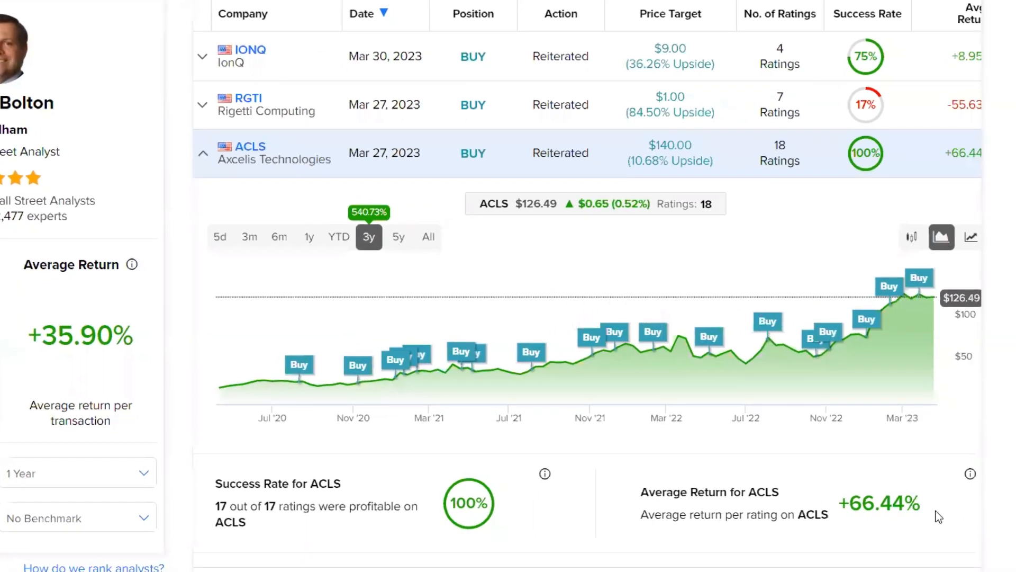
scroll("down", 3)
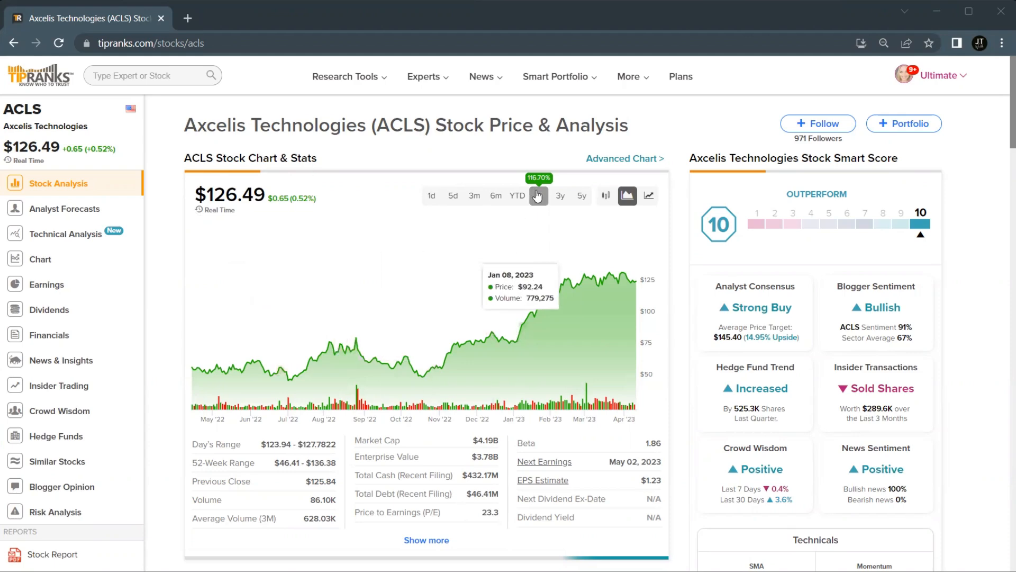
View the ACLS stock price chart over the 3y period.
left_click(559, 196)
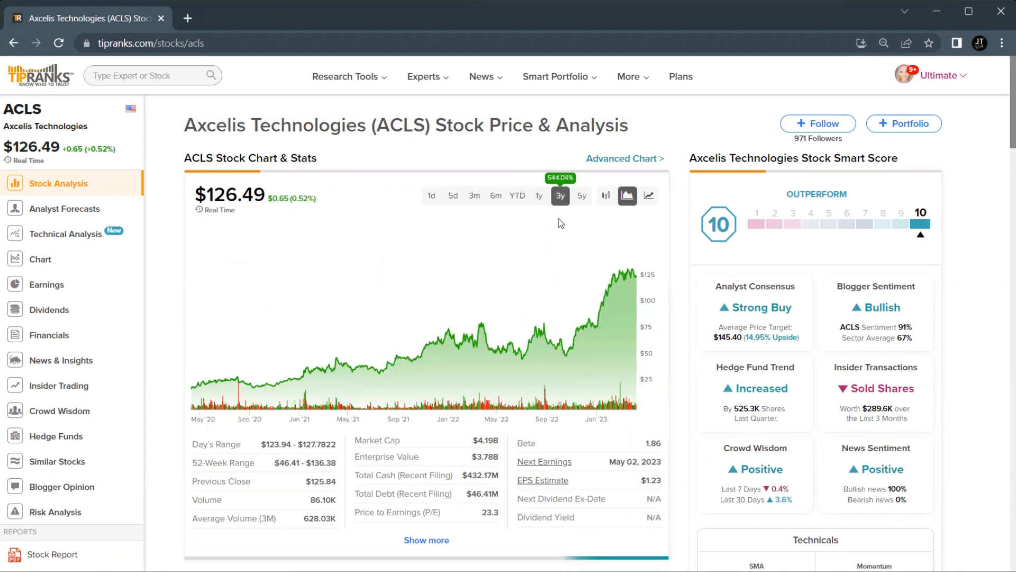
left_click(496, 196)
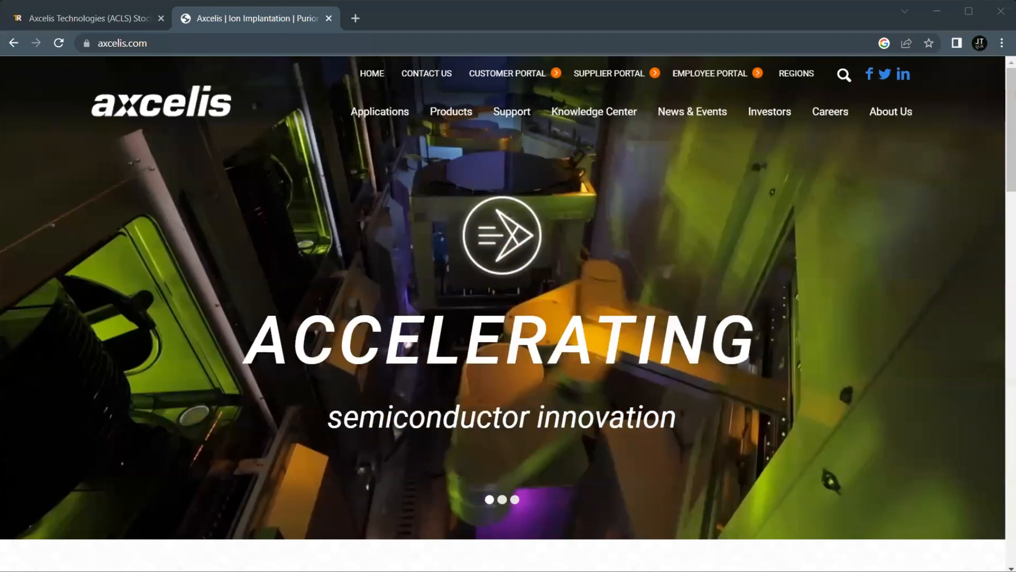
Browse down the Axcelis company home page in its own tab.
scroll("down", 3)
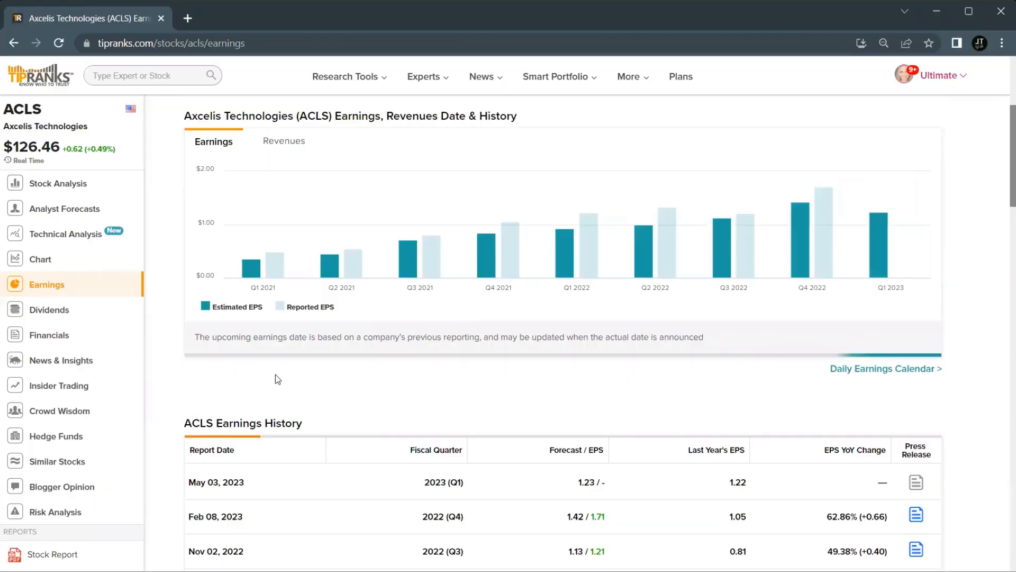
mouse_move(265, 394)
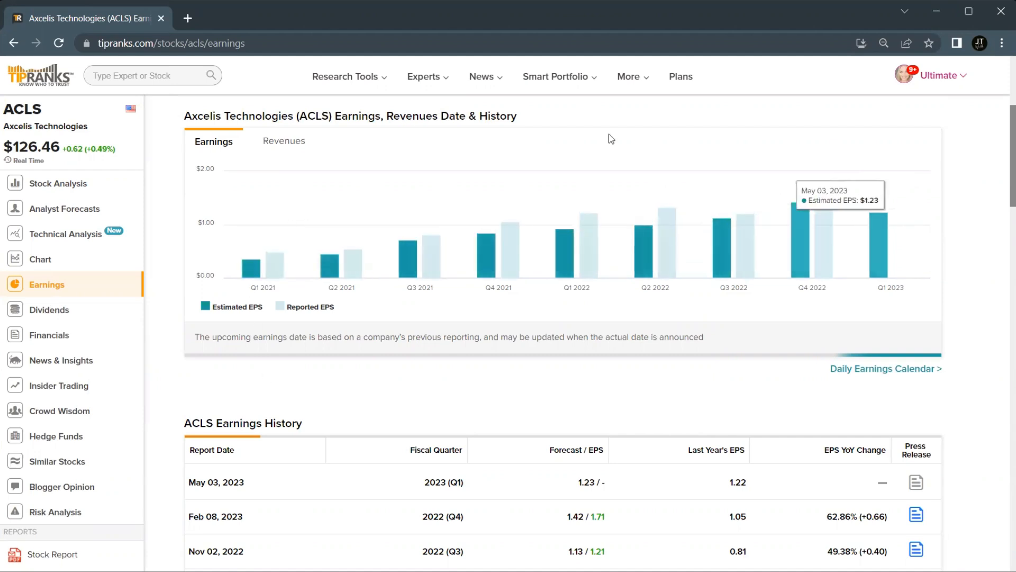
Switch the ACLS earnings chart to quarterly Revenues and review the earnings history table.
left_click(283, 141)
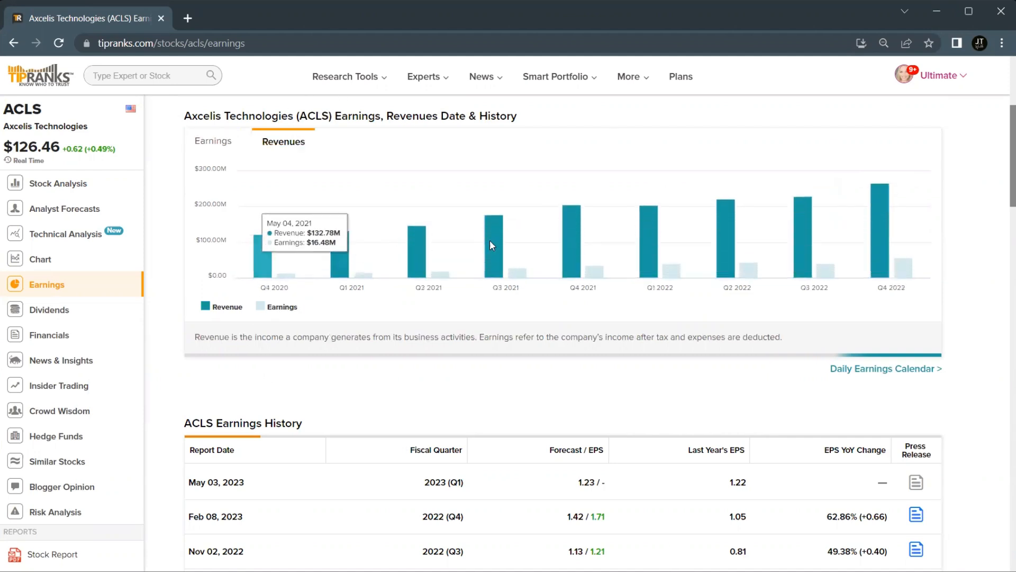
scroll("down", 3)
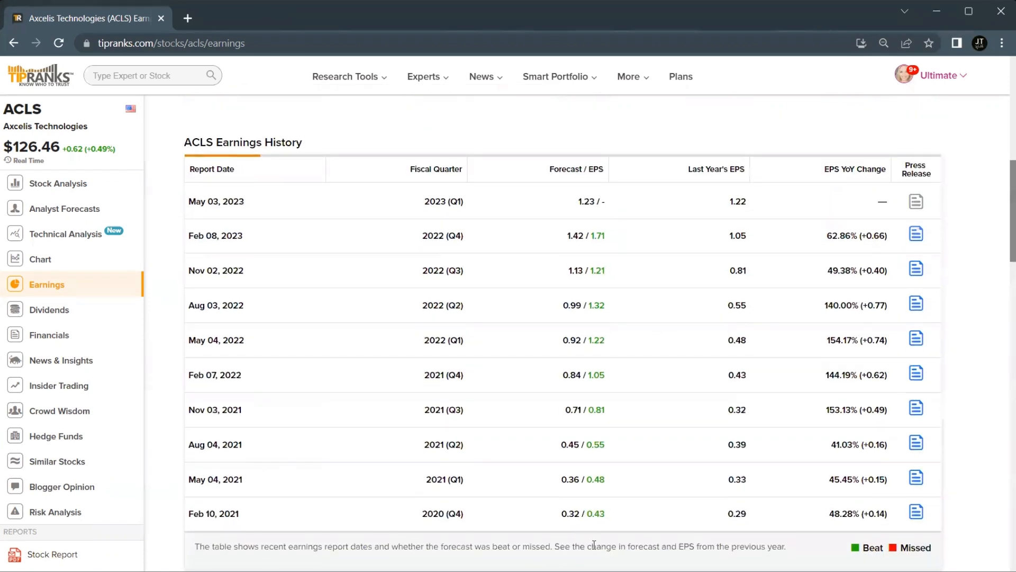
mouse_move(588, 232)
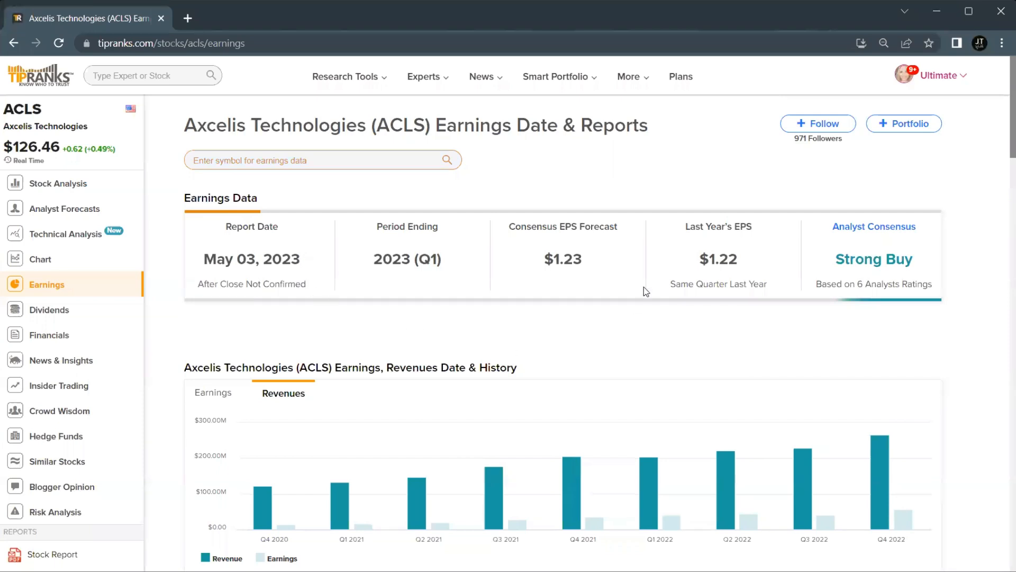
mouse_move(617, 188)
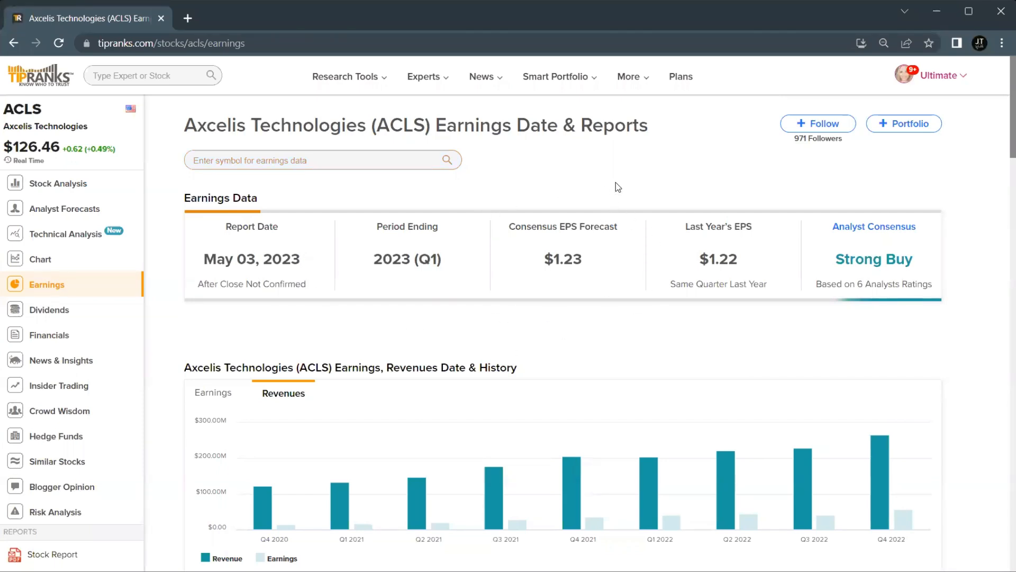
left_click(56, 435)
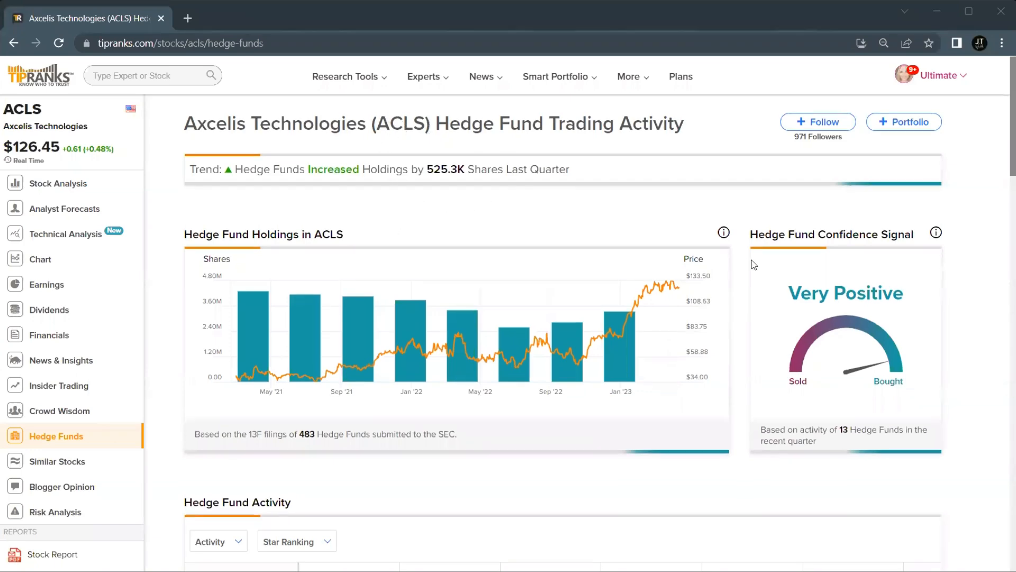
Review the ACLS hedge fund holdings trend and the Hedge Fund Activity table.
scroll("down", 3)
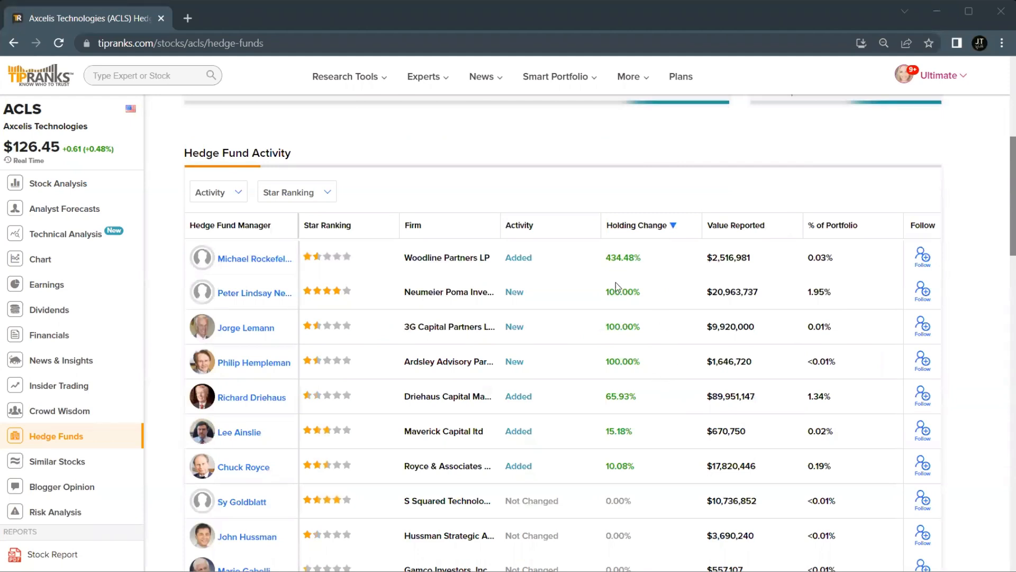
mouse_move(787, 313)
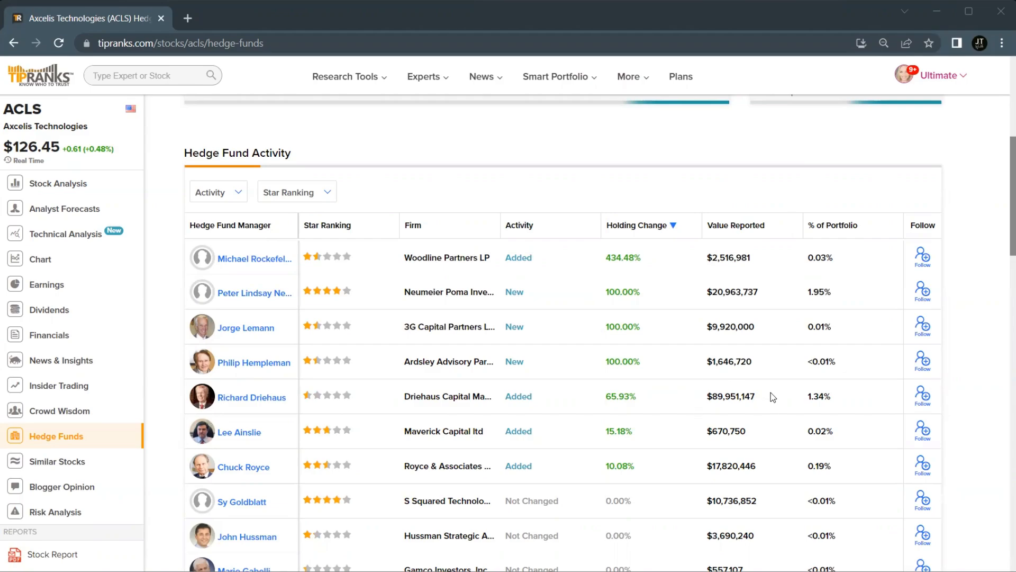
left_click(65, 208)
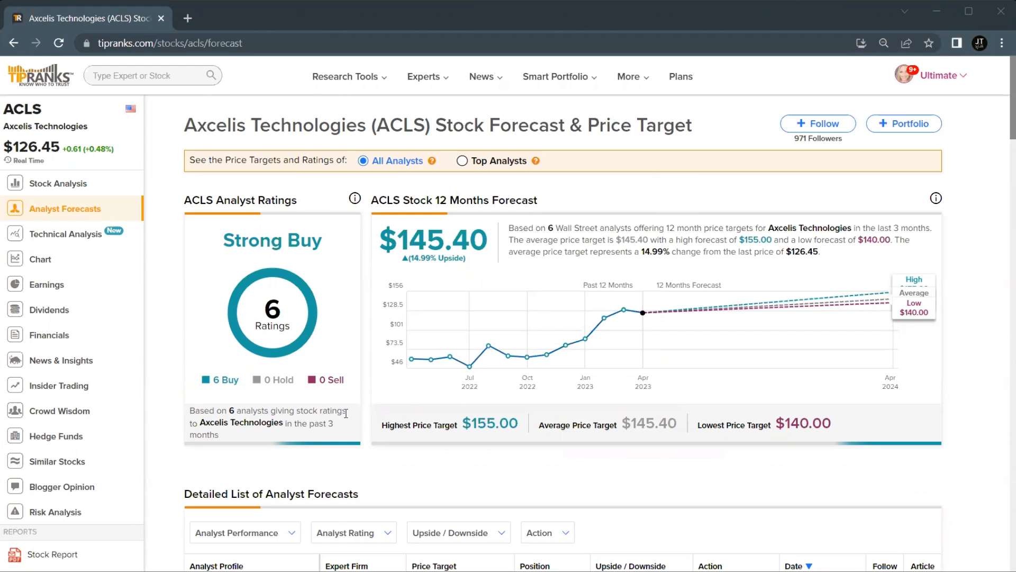
mouse_move(367, 347)
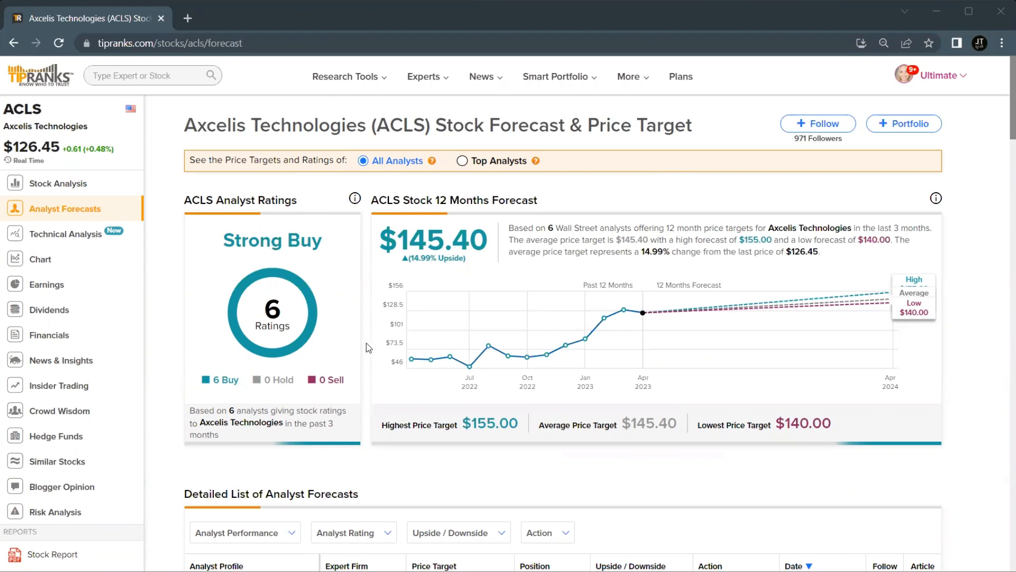
mouse_move(410, 358)
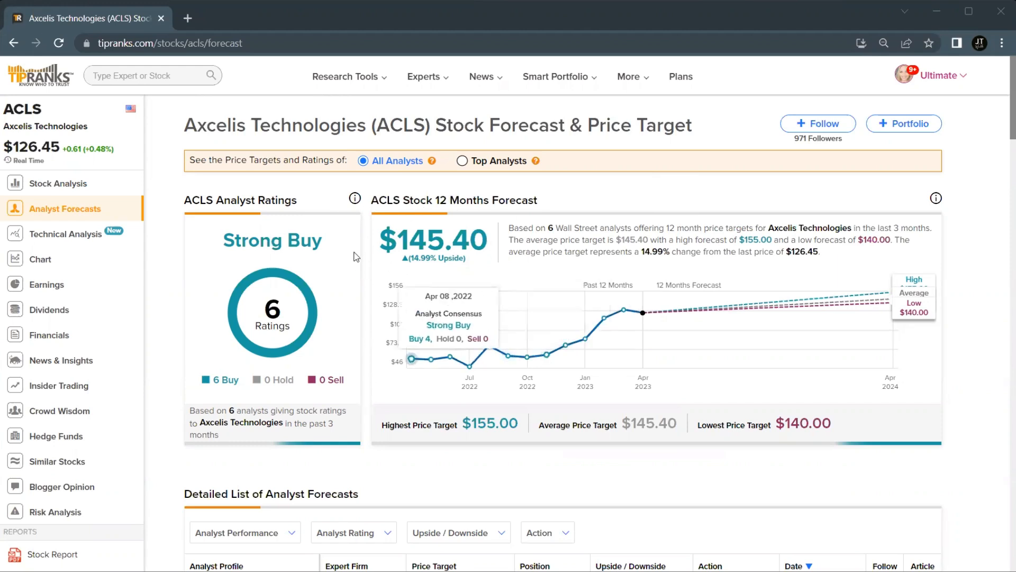
mouse_move(492, 214)
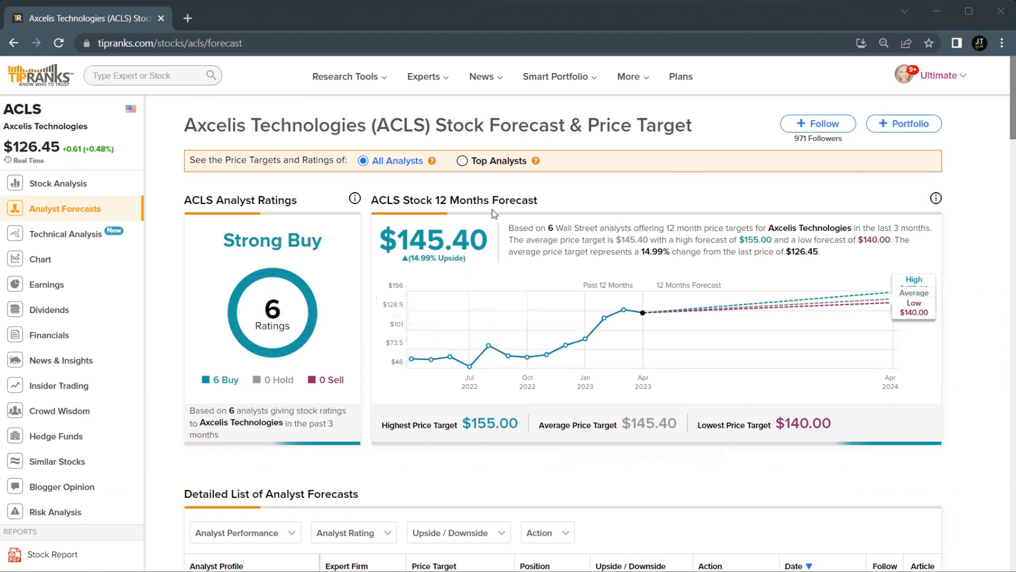
Bring up the Detailed List of Analyst Forecasts with Quinn Bolton's $140.00 target.
scroll("down", 3)
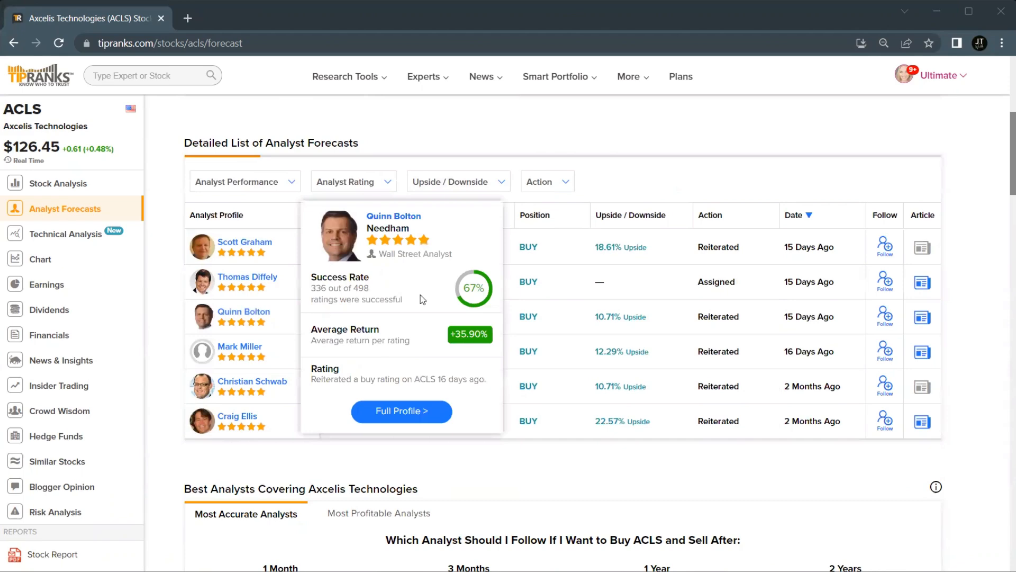
mouse_move(435, 333)
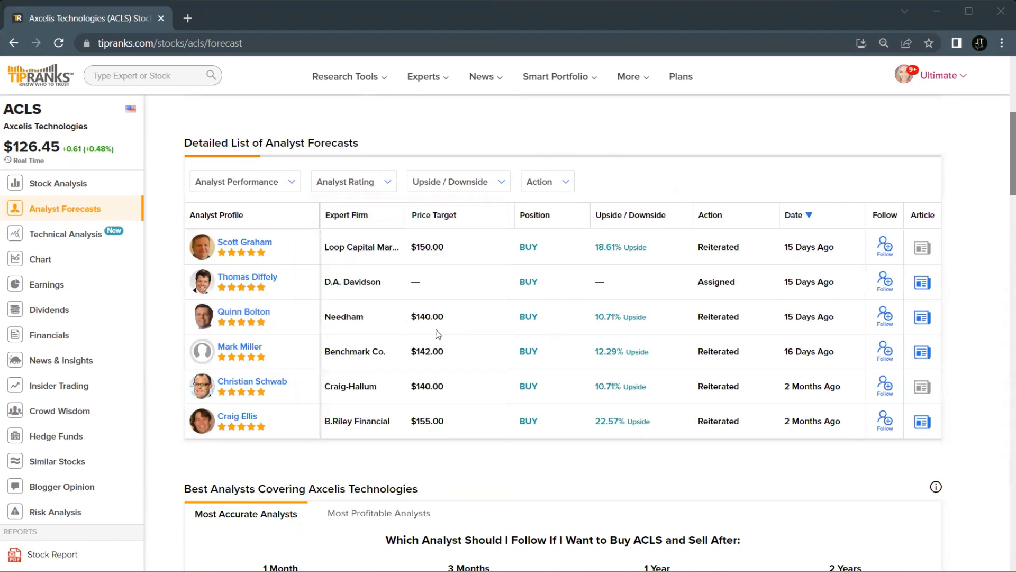
mouse_move(620, 317)
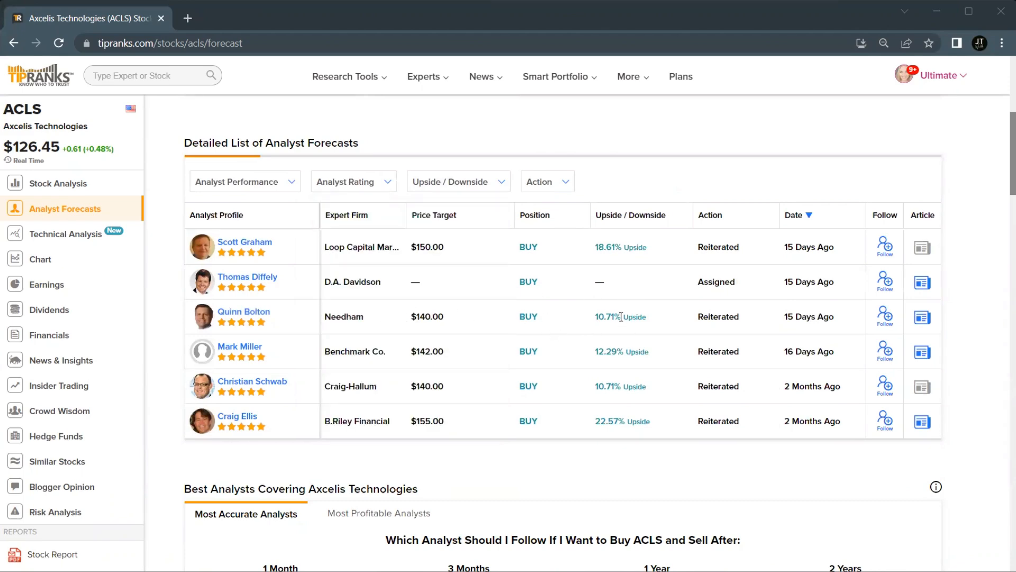